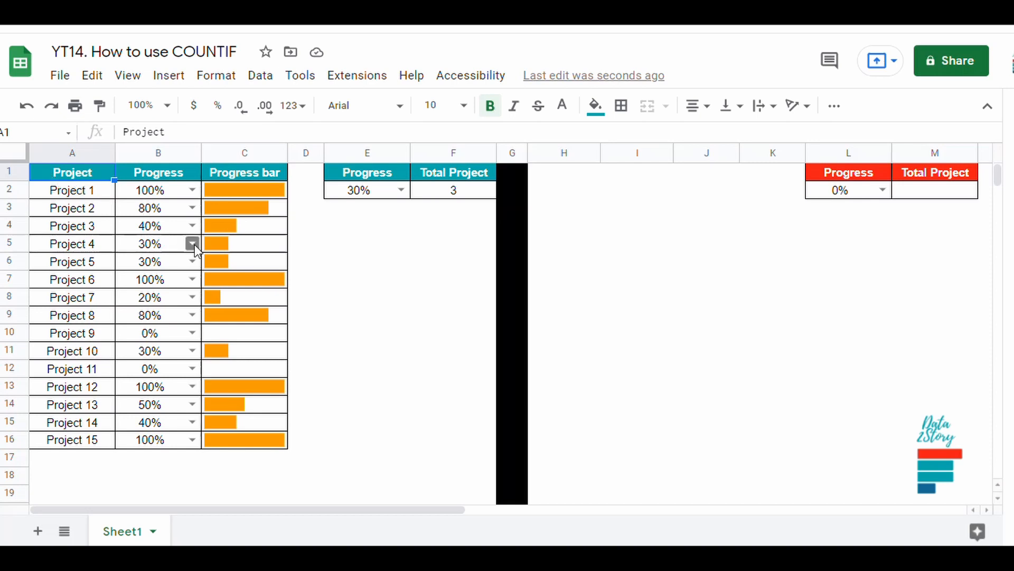
Set Project 4's progress to 60% then back to 30%, and Project 5 to 70%
click(193, 243)
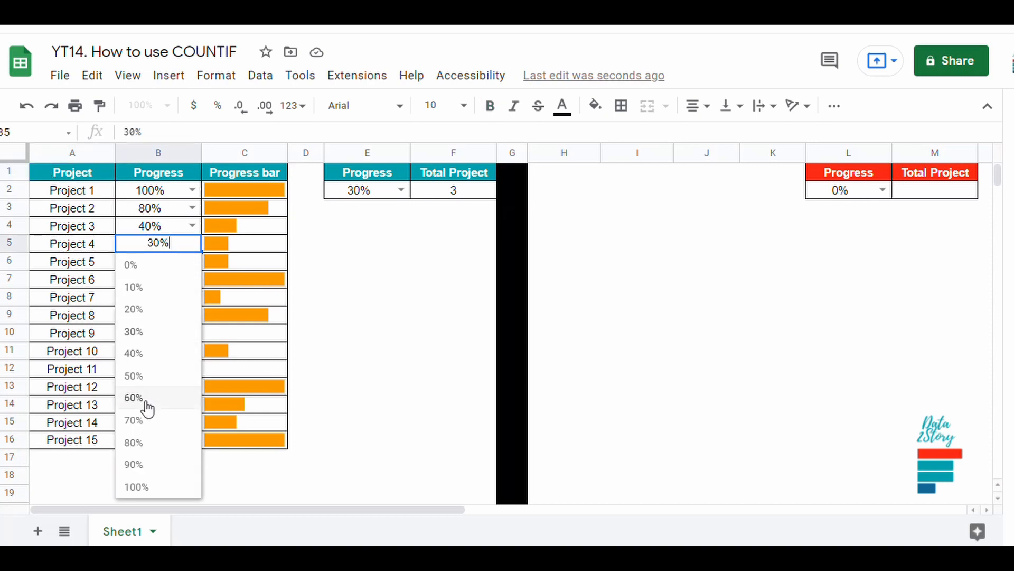
click(133, 398)
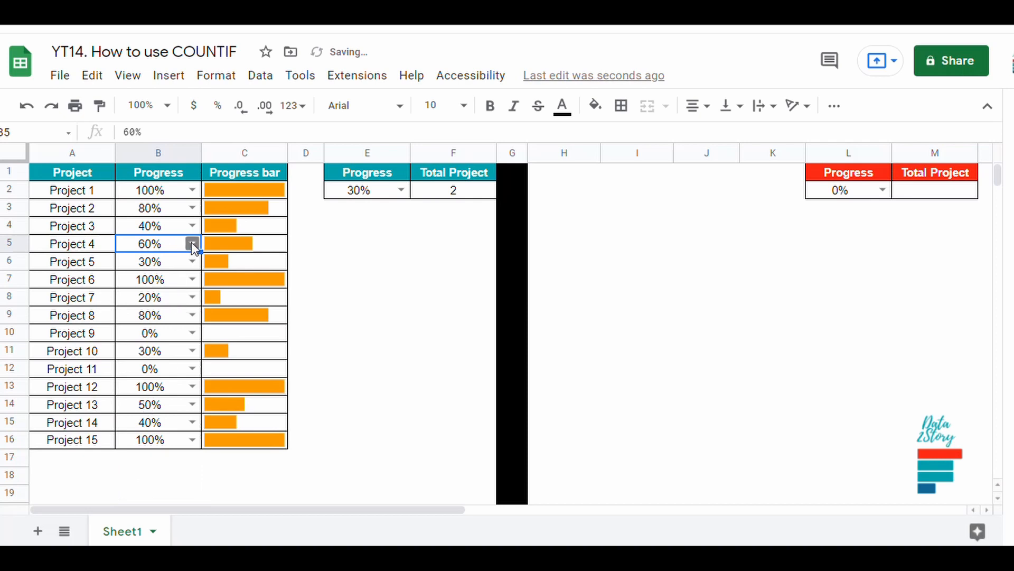
click(193, 243)
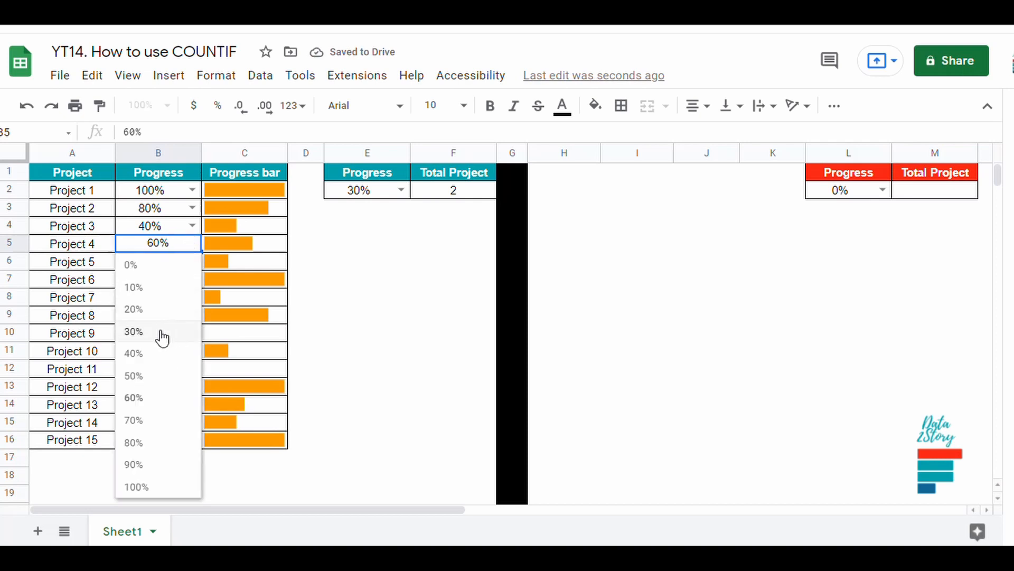
click(133, 331)
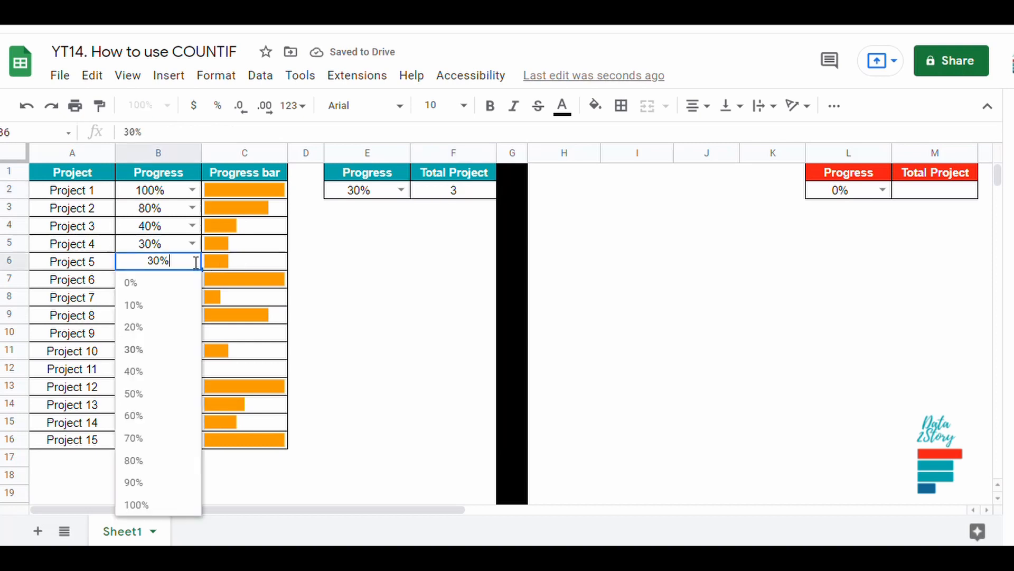
mouse_move(134, 438)
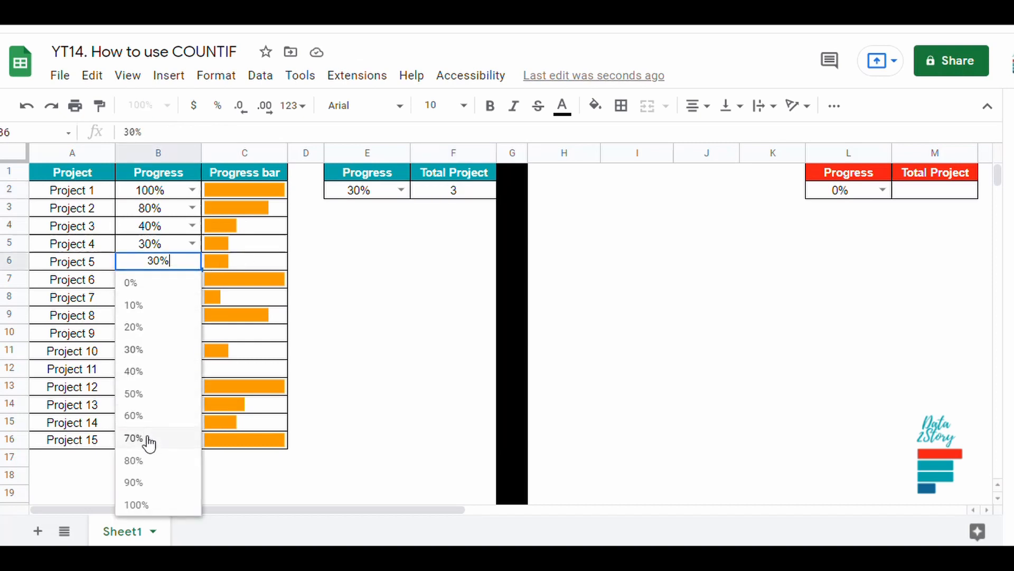
click(134, 438)
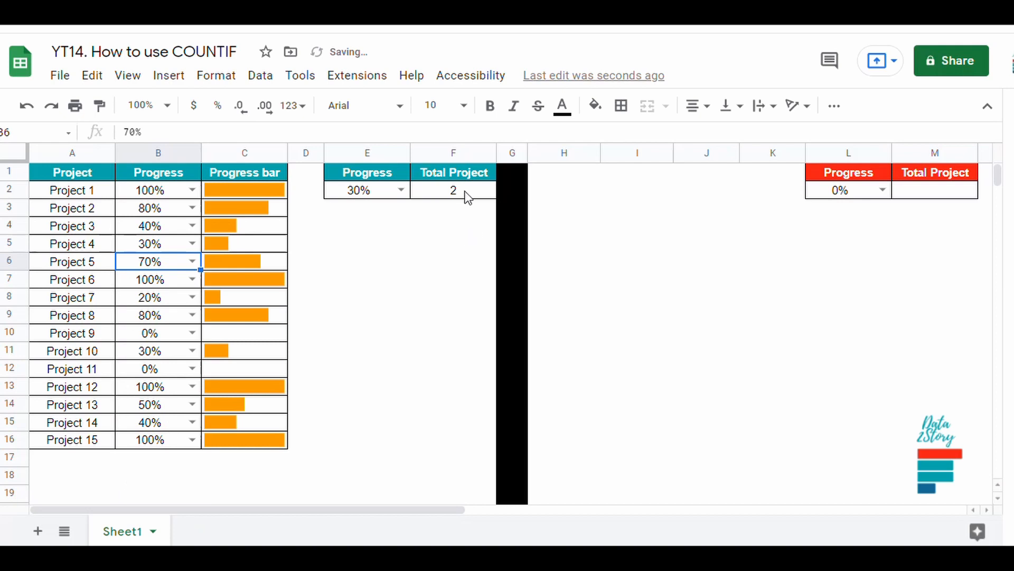
Test the E2 criterion with 50%, another value, 10%, and finally 100% so F2 counts 4
click(454, 189)
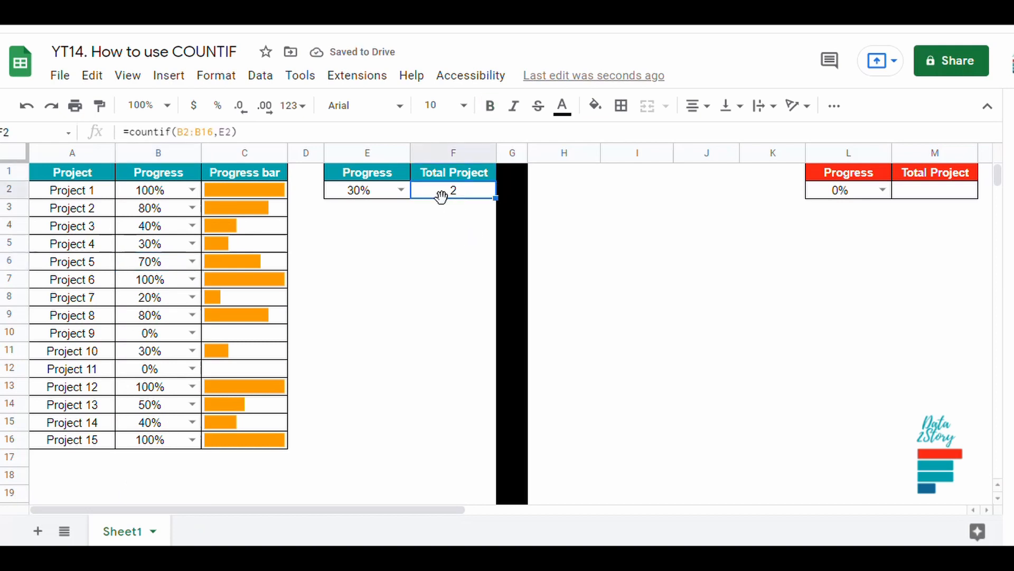
click(400, 189)
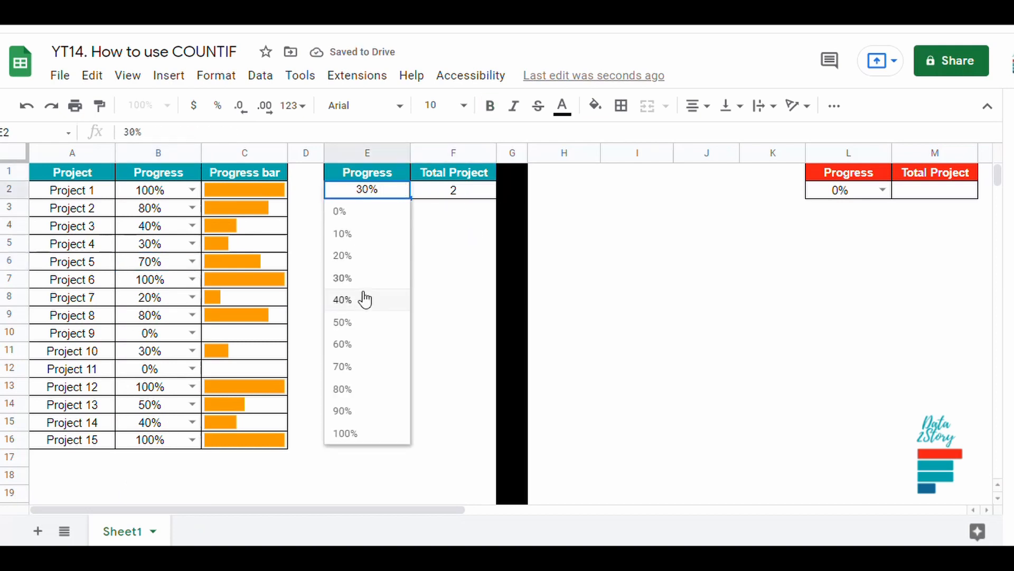
click(342, 299)
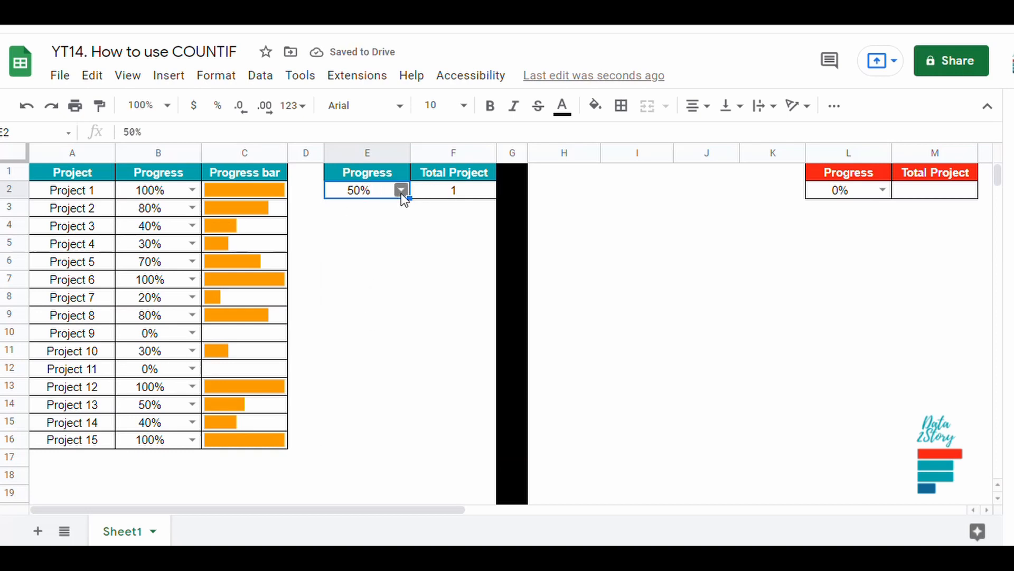
click(400, 189)
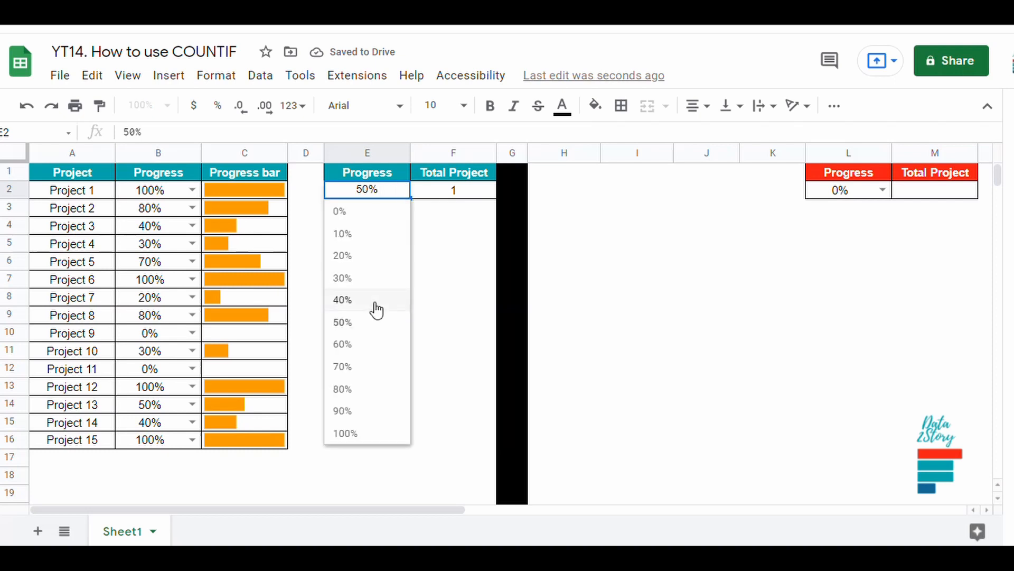
click(342, 366)
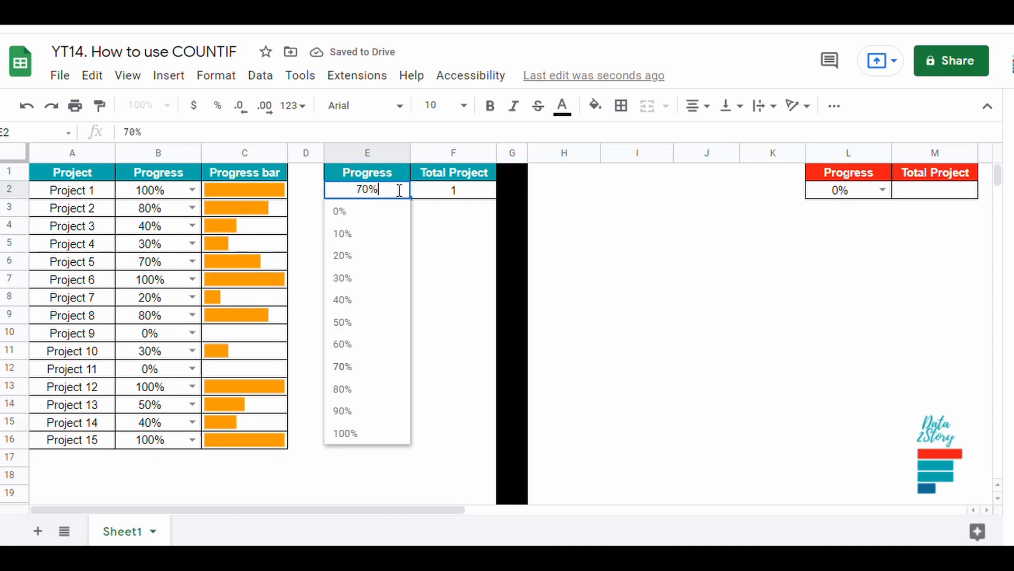
click(341, 233)
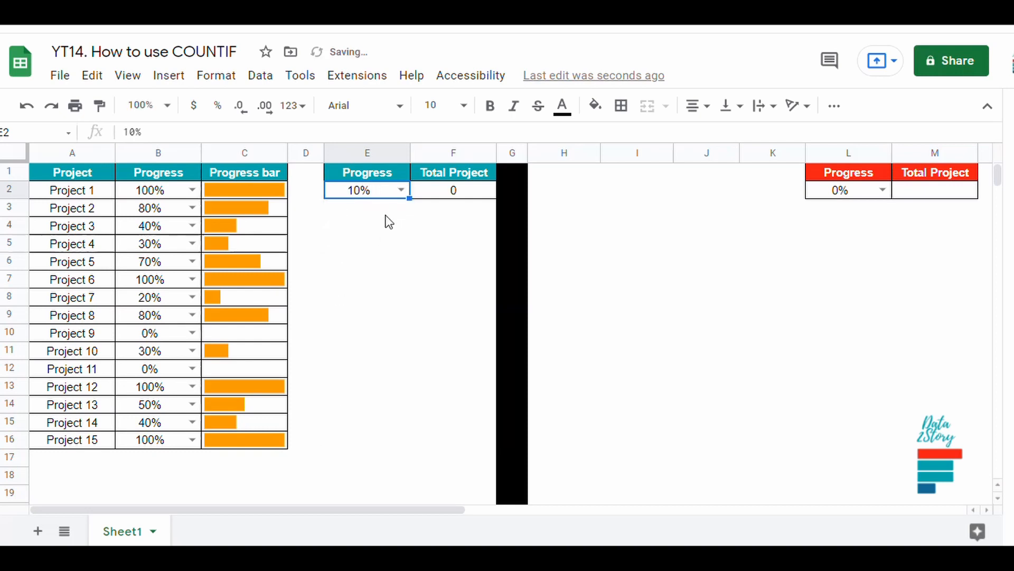
click(399, 189)
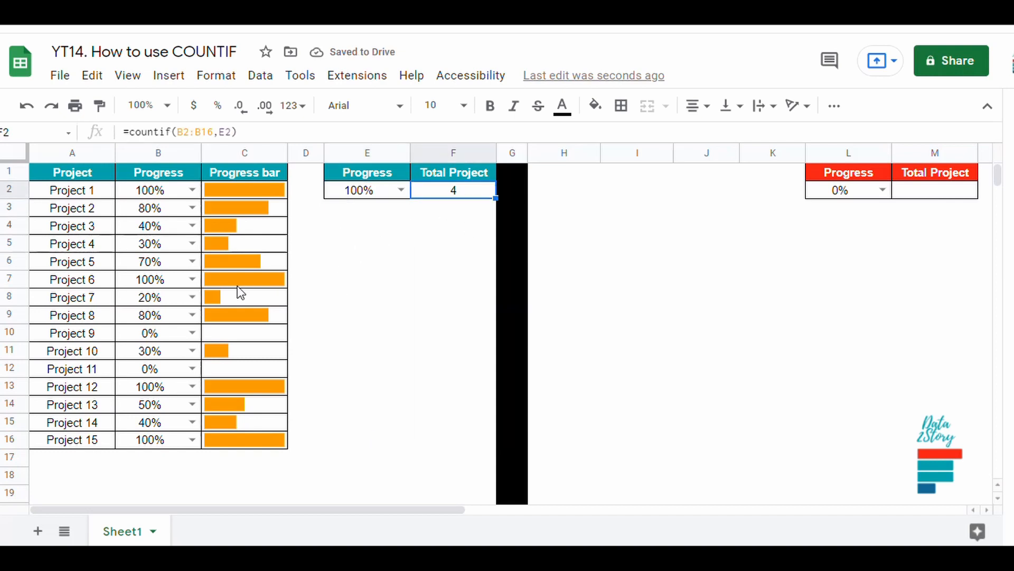
Set Project 5 to 100% and the E2 criterion to 0%, giving a count of 2
click(191, 261)
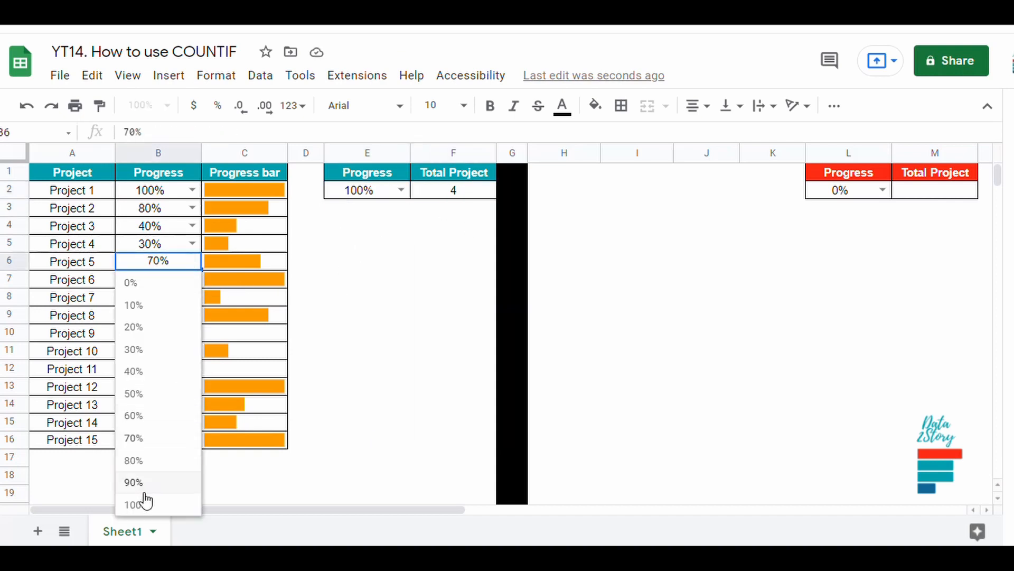
click(137, 504)
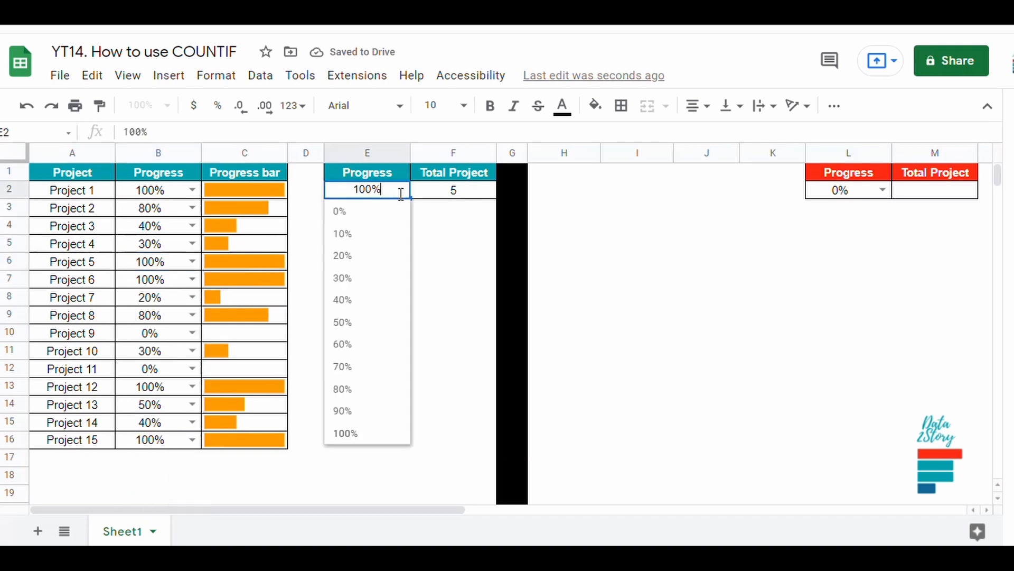
click(339, 211)
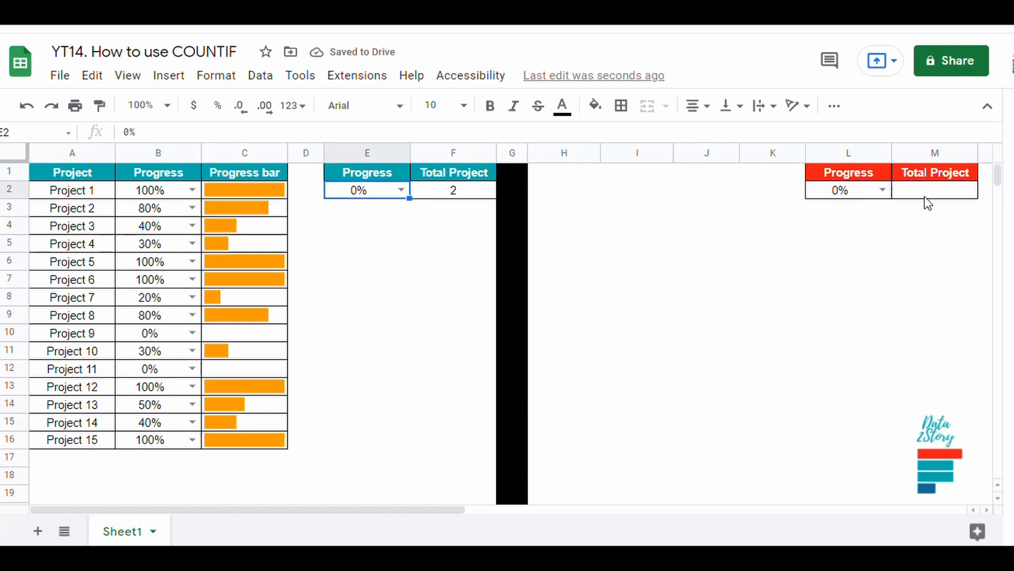
Enter =countif(B2:B16,L2) in M2, returning 2 for the 0% criterion
text(=countif()
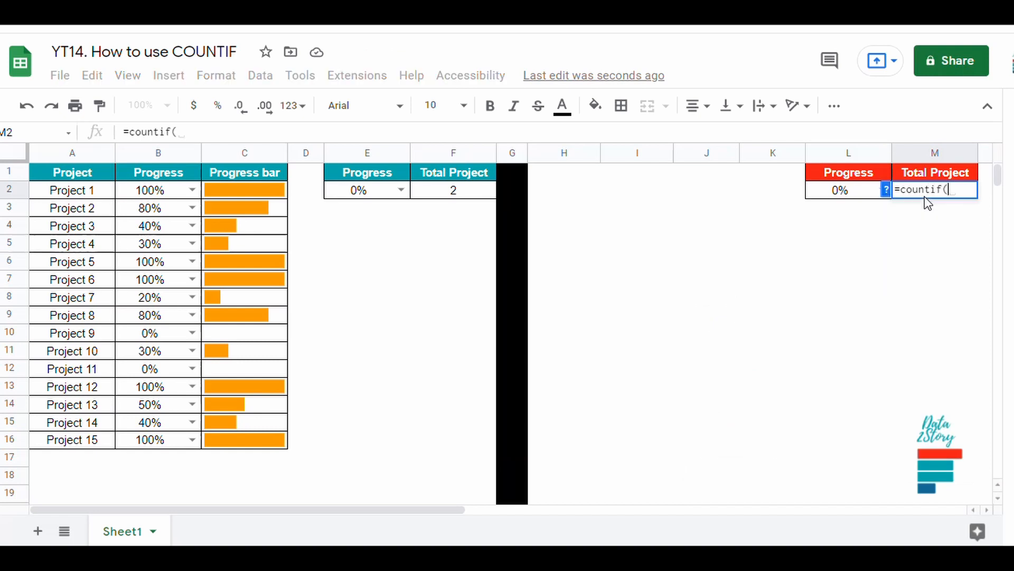
drag(158, 189, 158, 297)
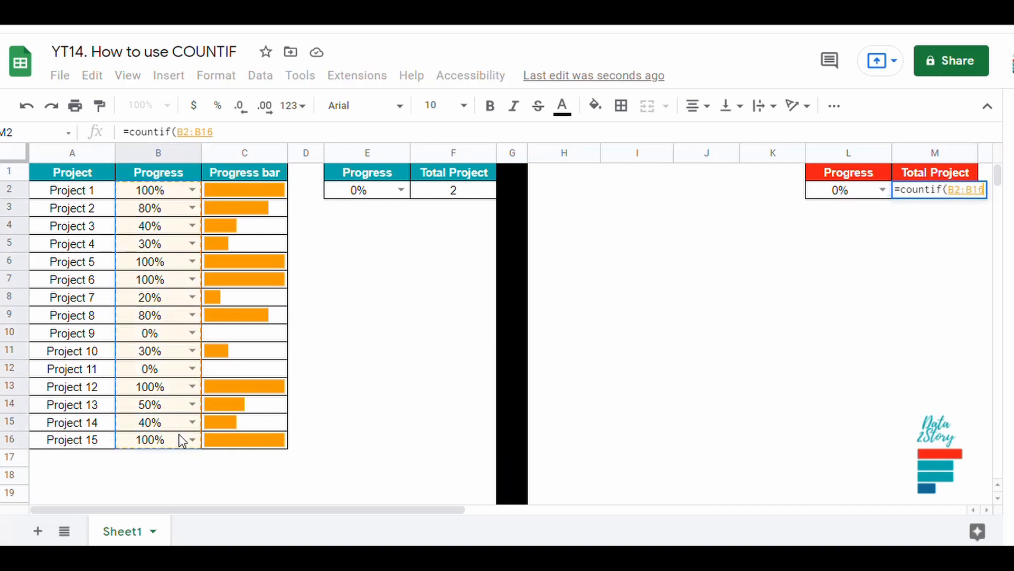
text(,L2))
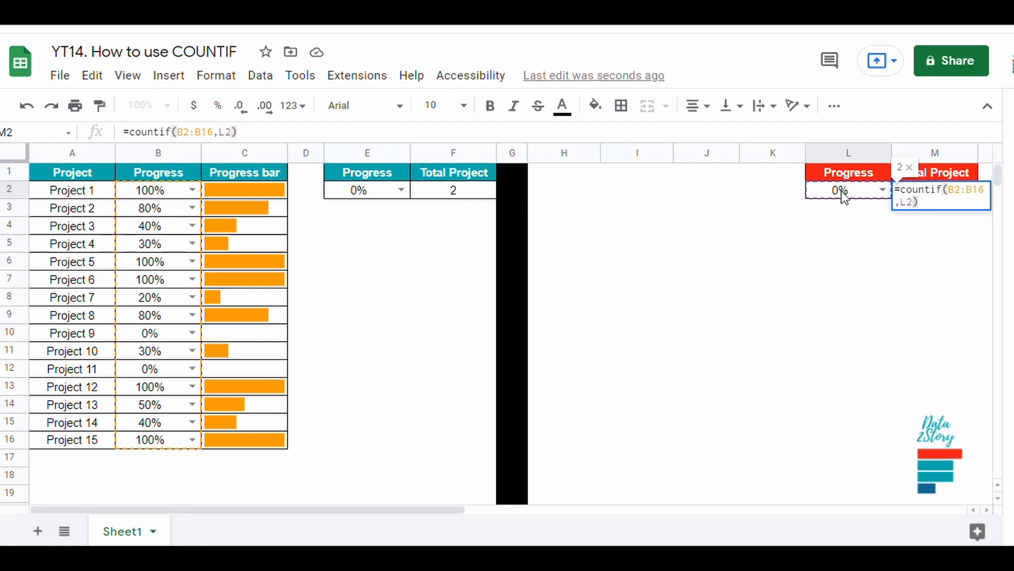
key(enter)
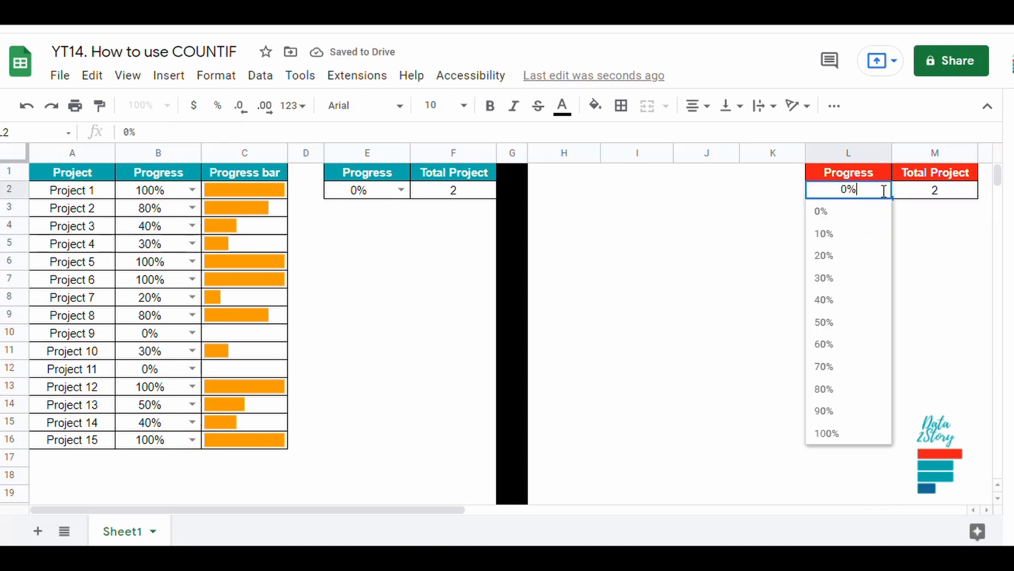
mouse_move(841, 388)
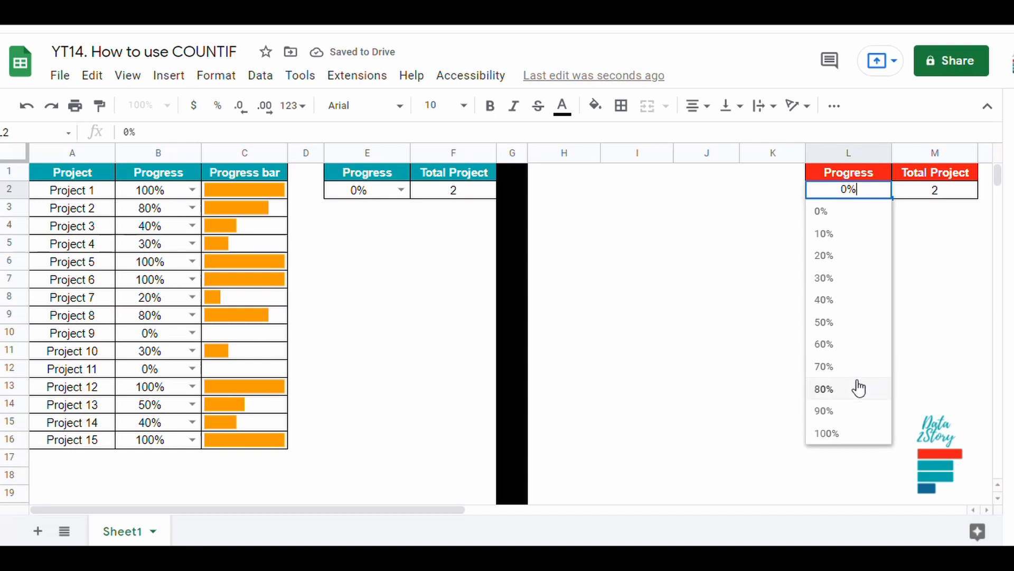
Set L2 to 80% then 70%, Project 9 to 80%, and Projects 6, 7 and 10 to 70%
click(823, 387)
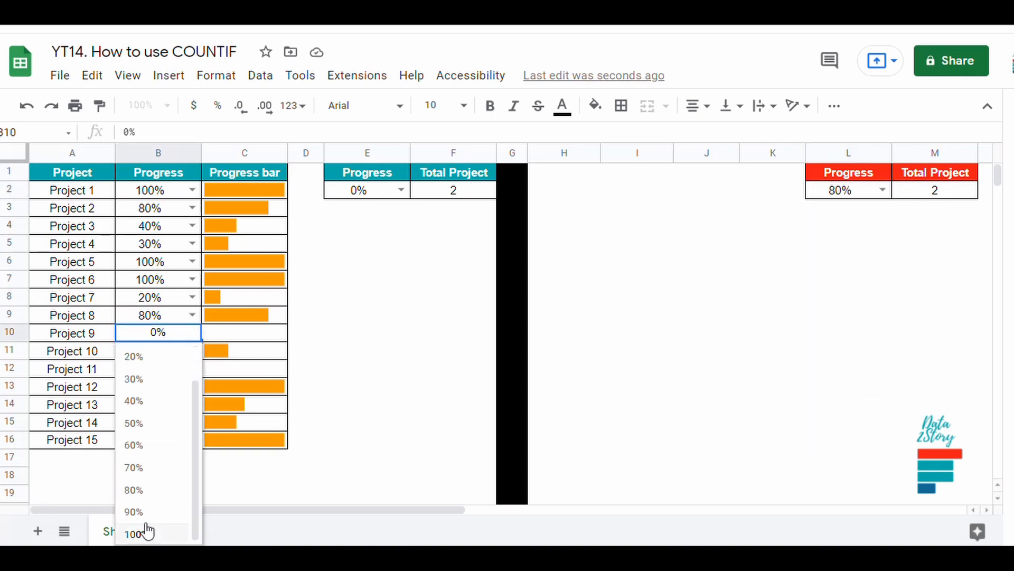
click(133, 489)
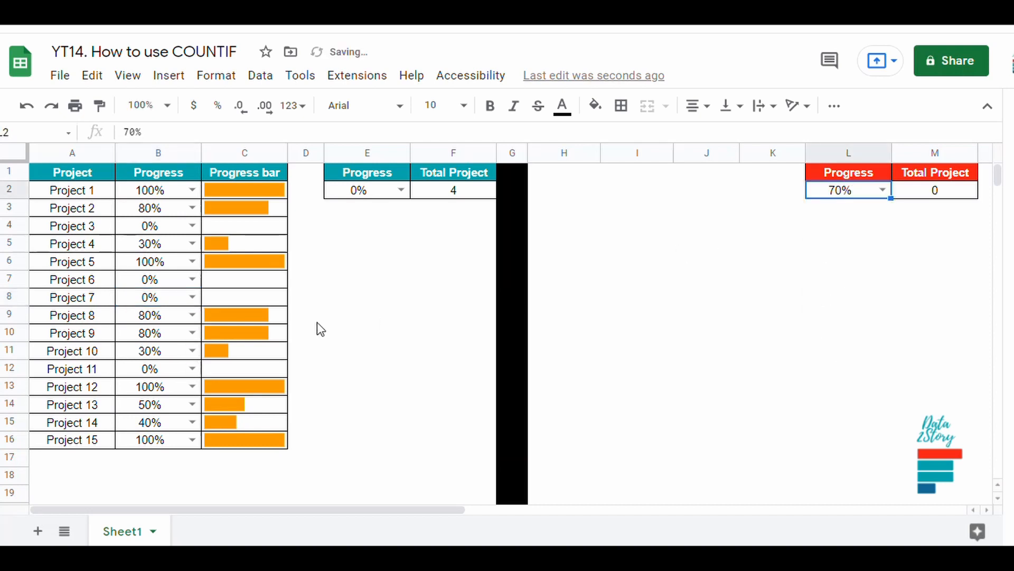
click(191, 278)
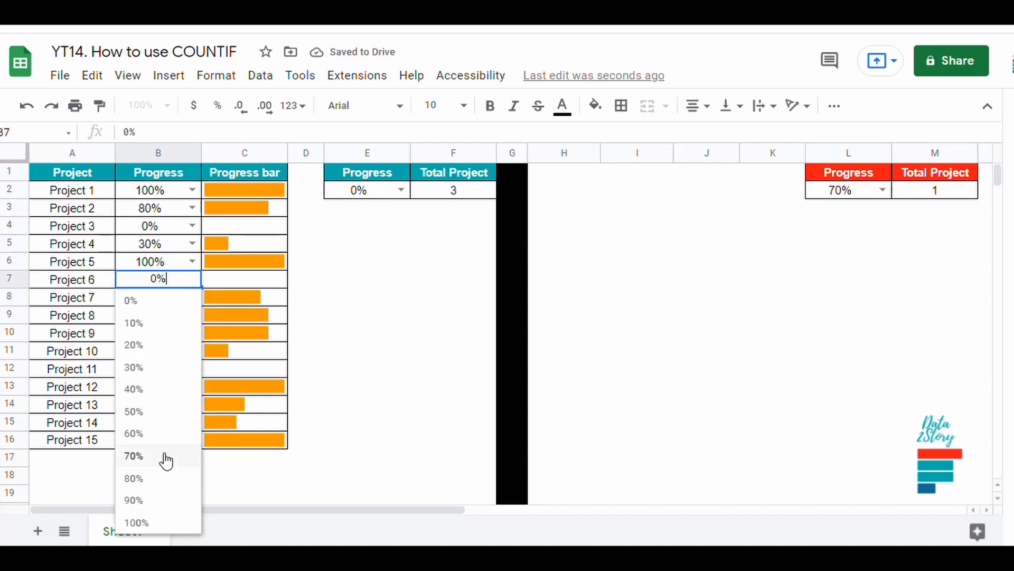
click(133, 455)
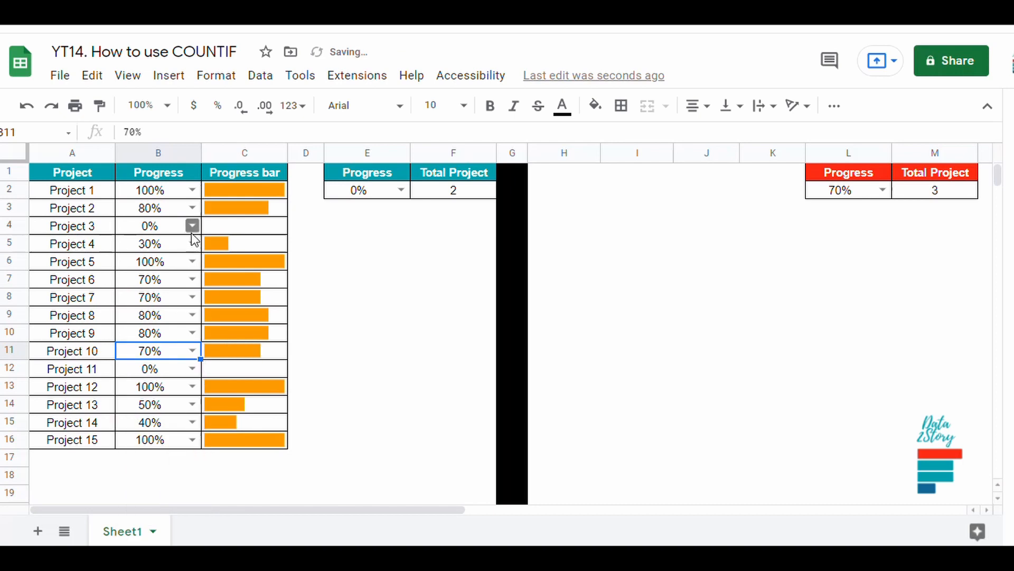